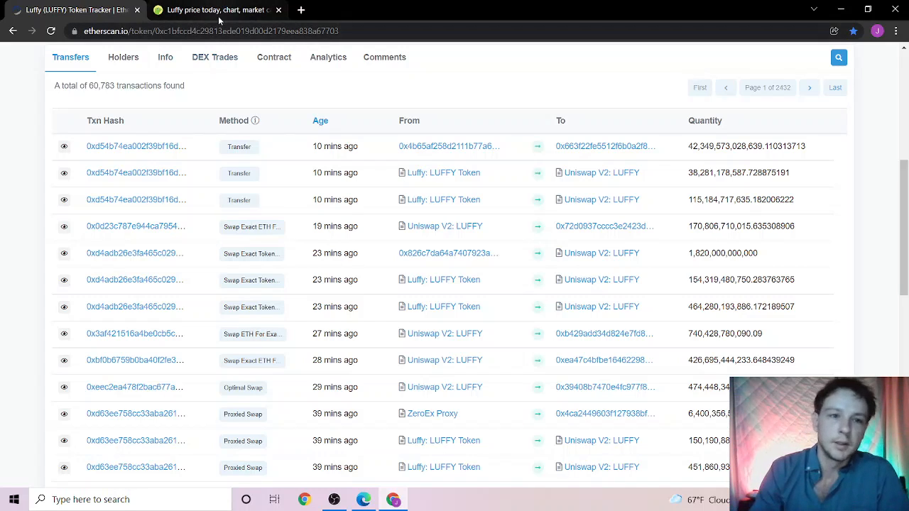
mouse_move(218, 10)
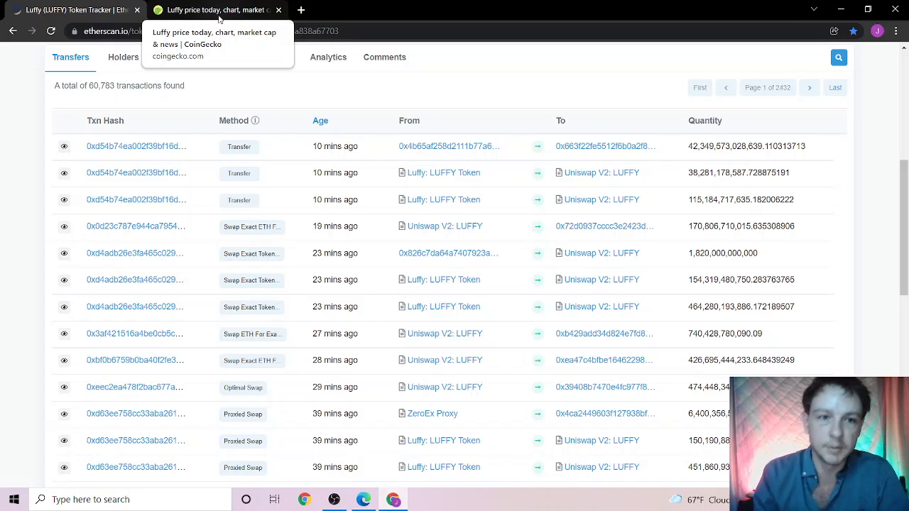
Step: Switch from the Etherscan tab to the CoinGecko Luffy price page
left_click(213, 10)
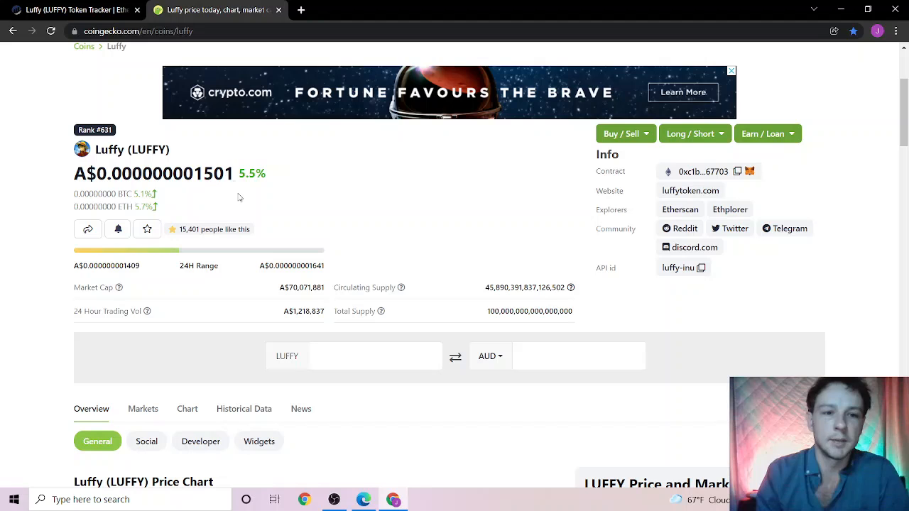
mouse_move(149, 105)
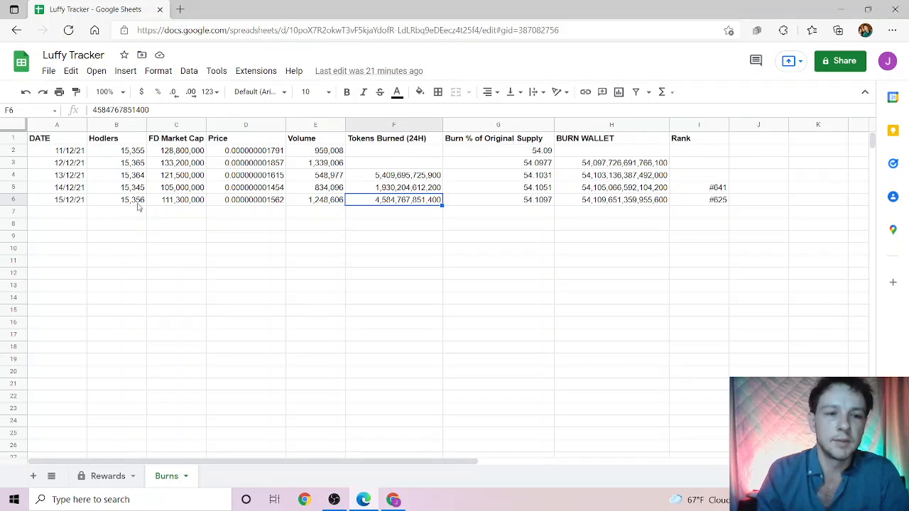
mouse_move(169, 209)
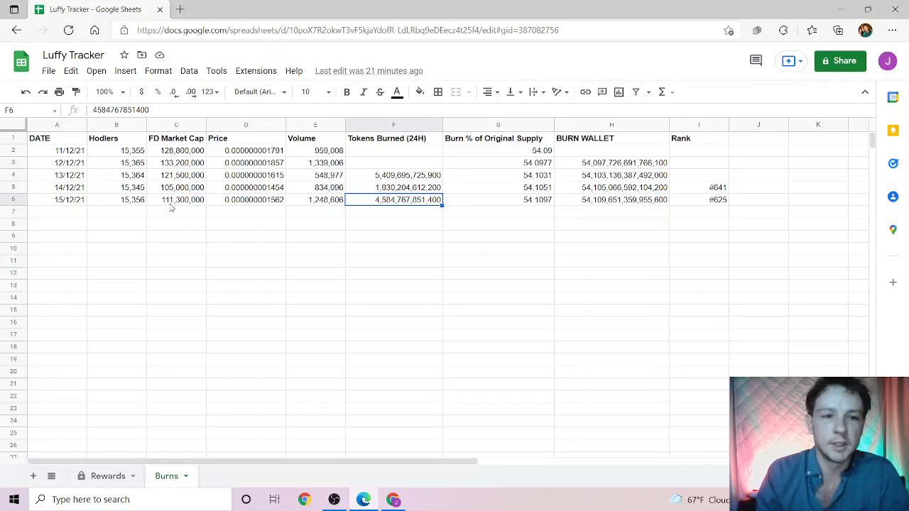
mouse_move(258, 208)
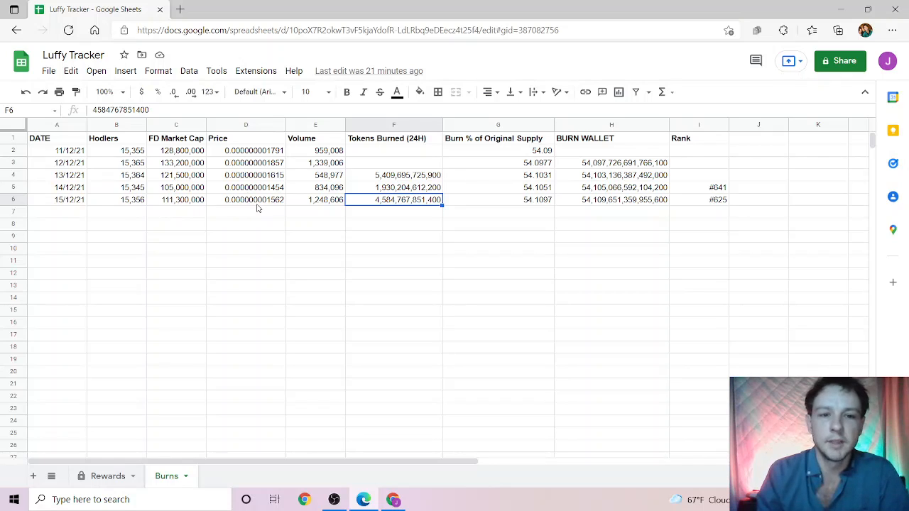
mouse_move(230, 207)
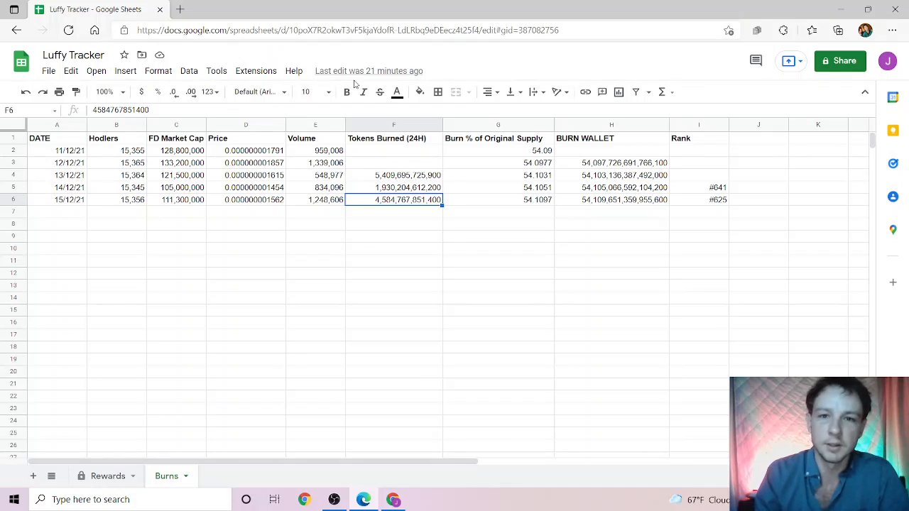
mouse_move(265, 127)
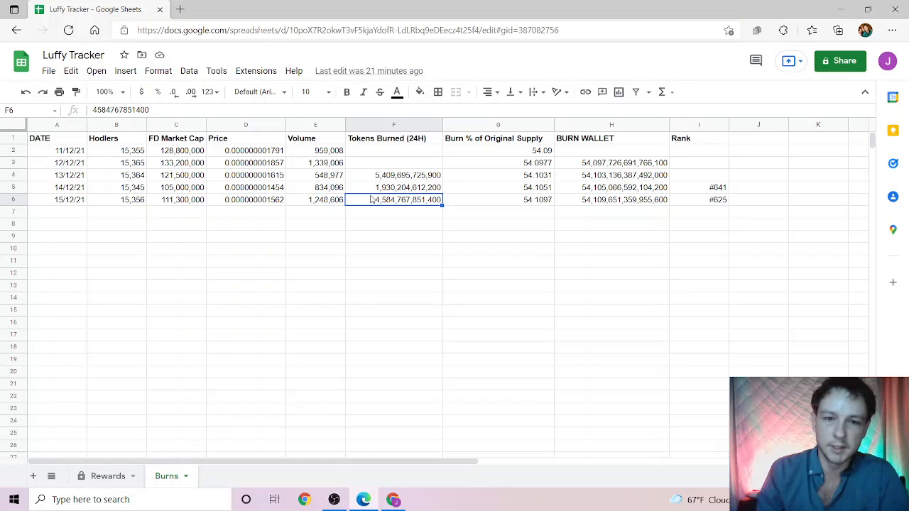
left_click(394, 226)
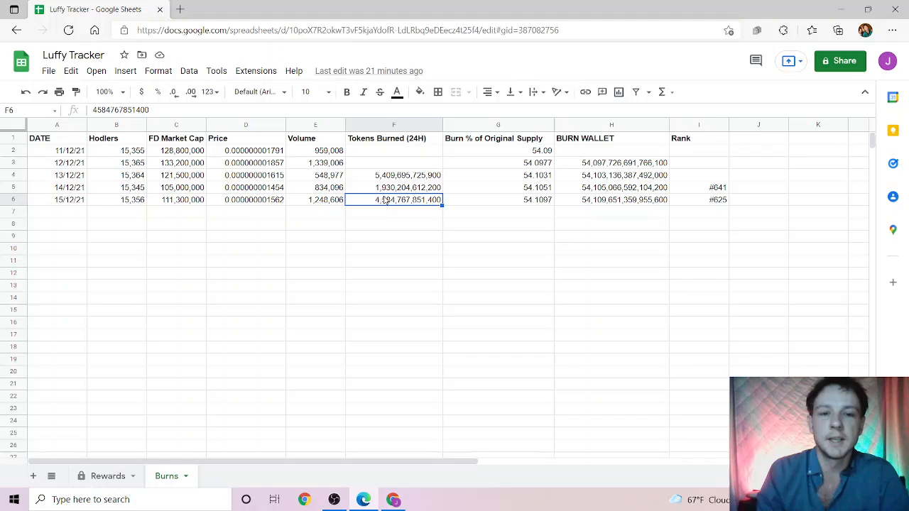
mouse_move(382, 202)
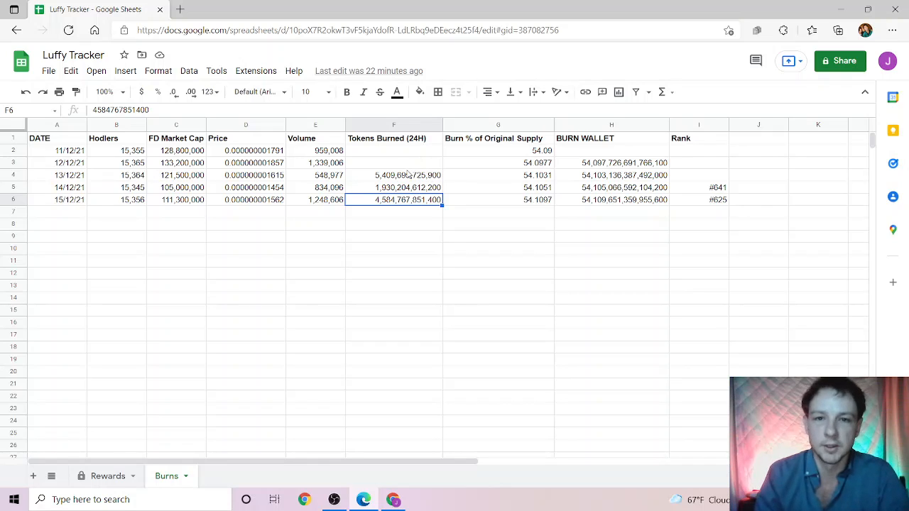
mouse_move(520, 206)
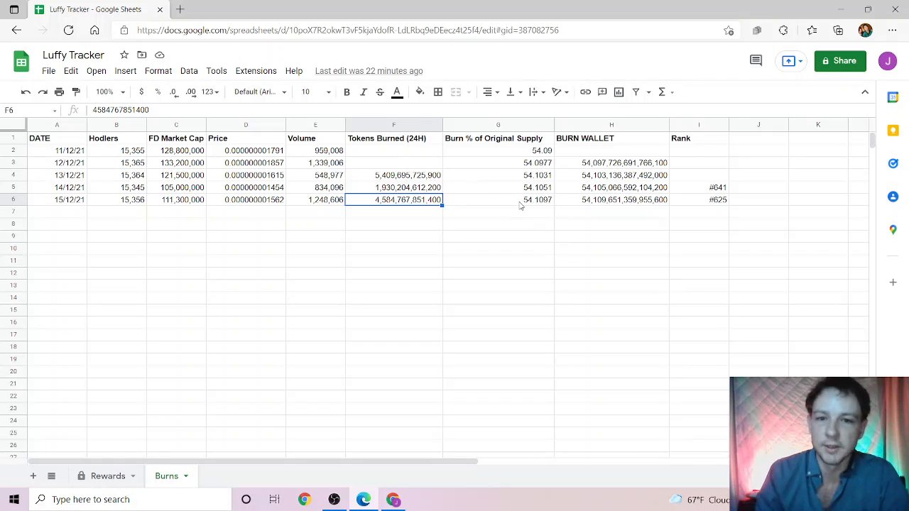
Step: Select the 15/12/21 burn percentage 54.1097 in G6 for comparison
left_click(498, 199)
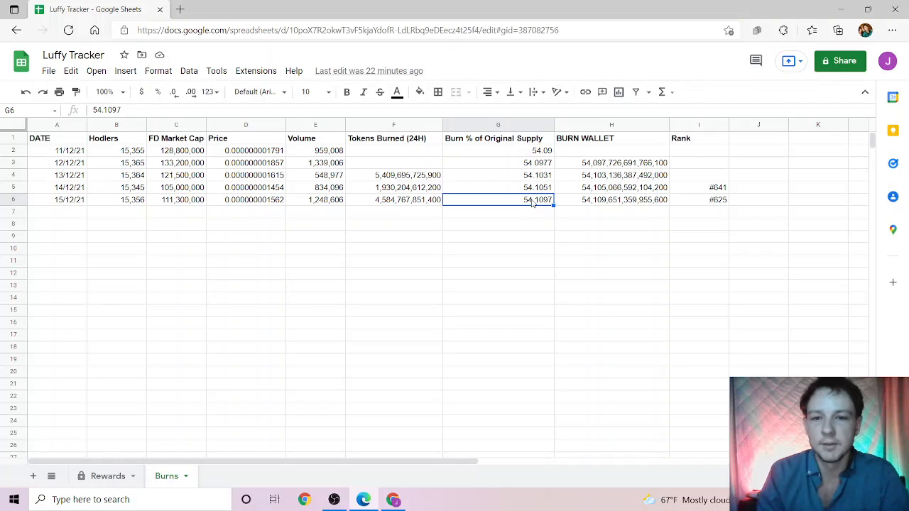
mouse_move(549, 207)
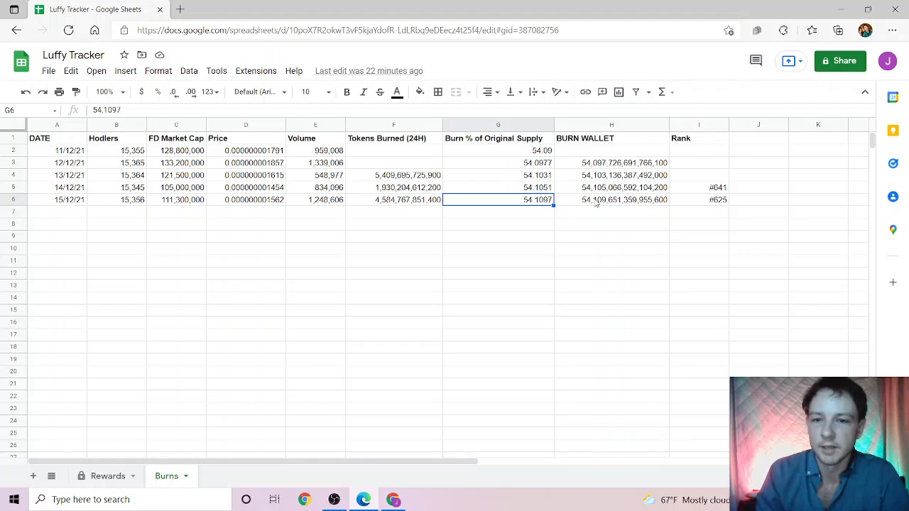
mouse_move(680, 157)
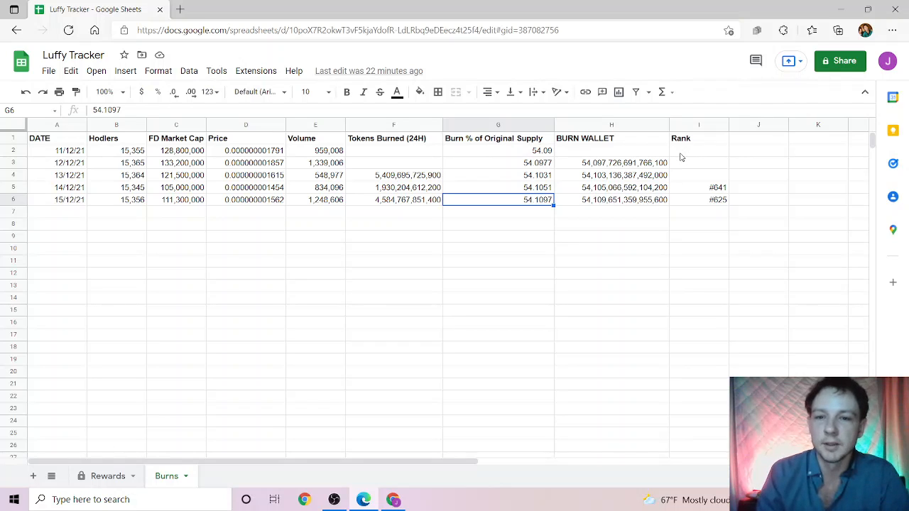
mouse_move(720, 204)
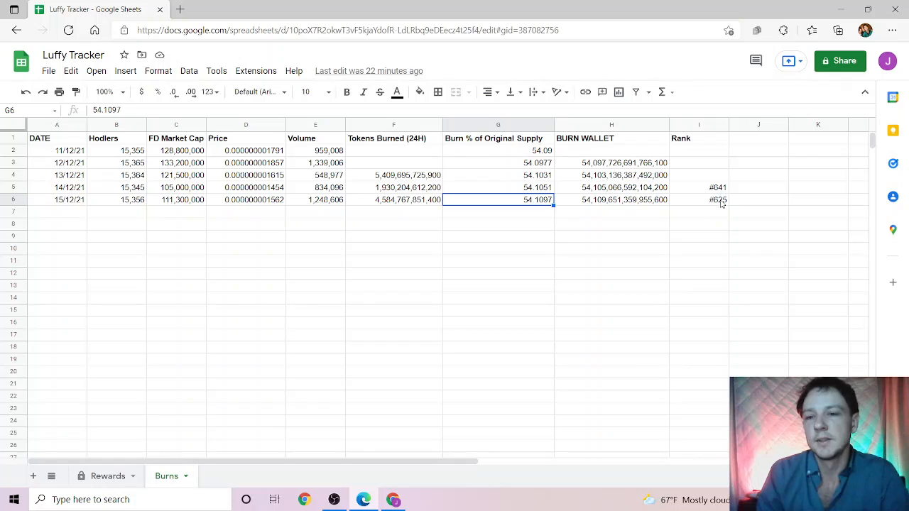
mouse_move(584, 294)
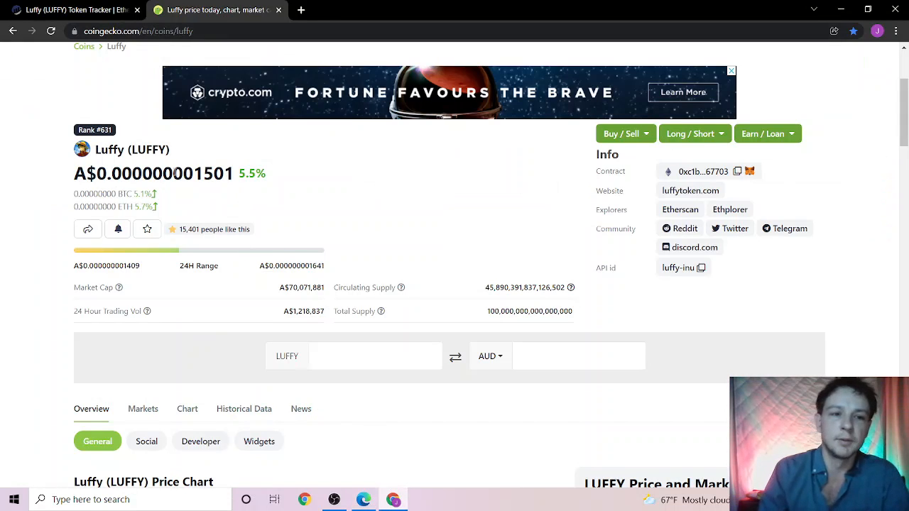
Step: View Luffy's Etherscan holders list, showing the null address holding 54.1253%
left_click(680, 209)
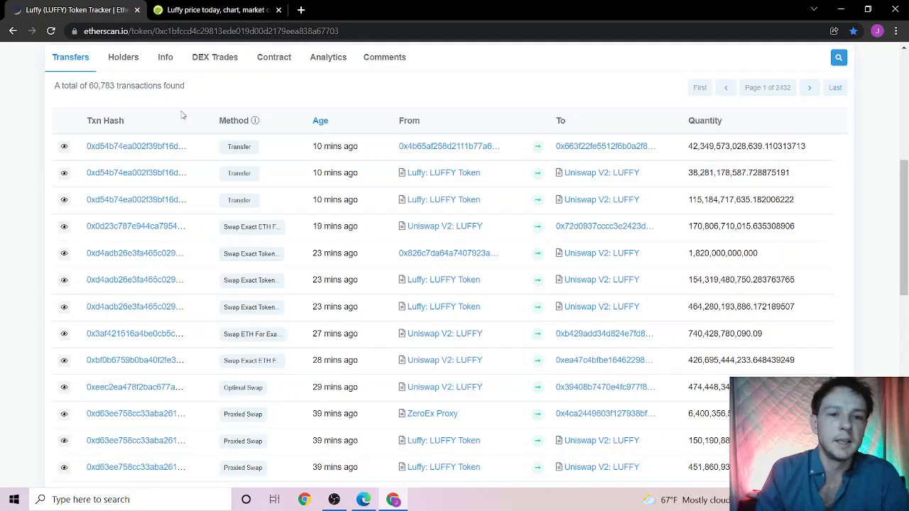
scroll("up", 3)
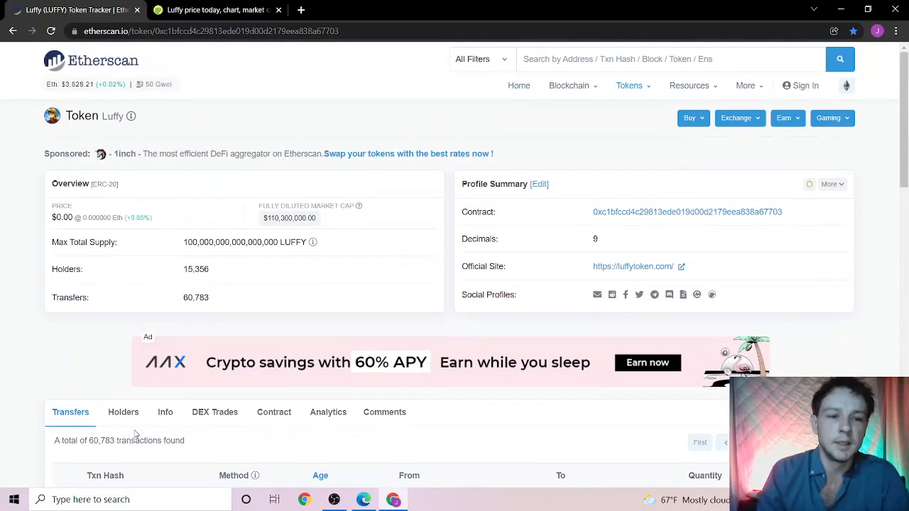
left_click(123, 412)
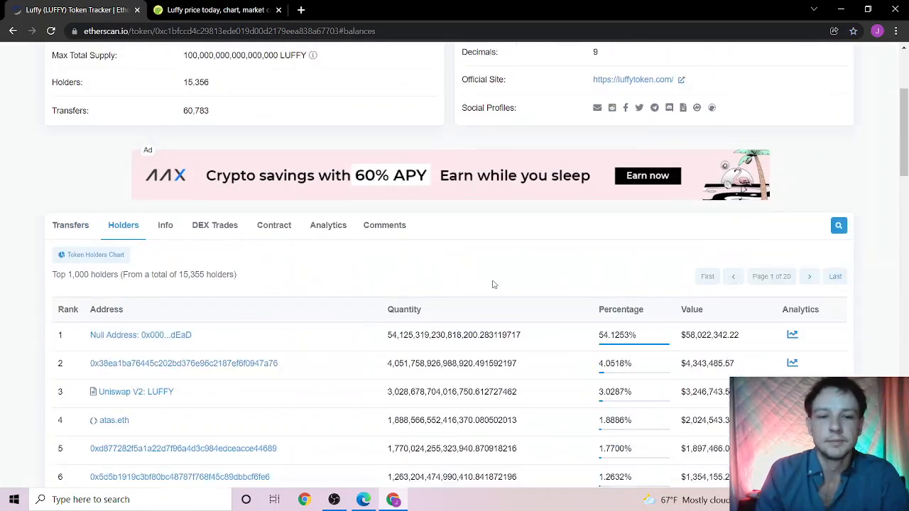
scroll("down", 3)
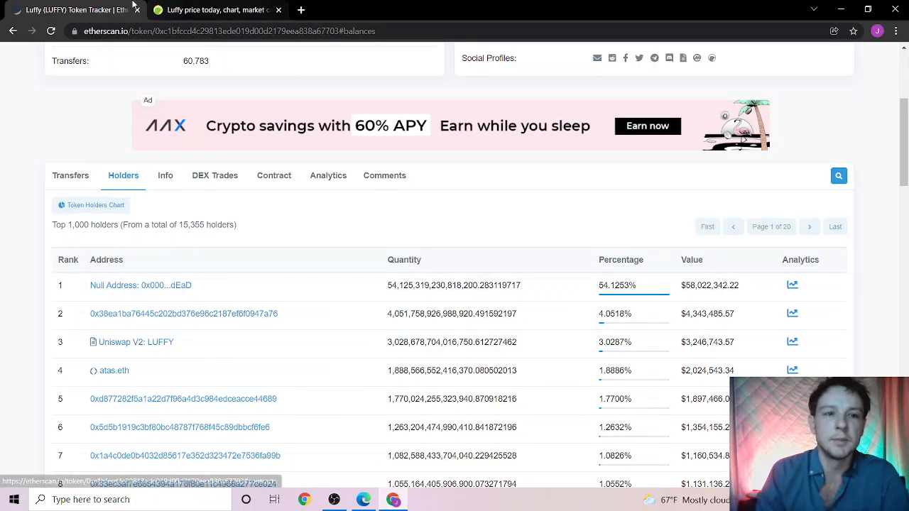
Step: Return to the CoinGecko Luffy page showing rank #631
left_click(216, 9)
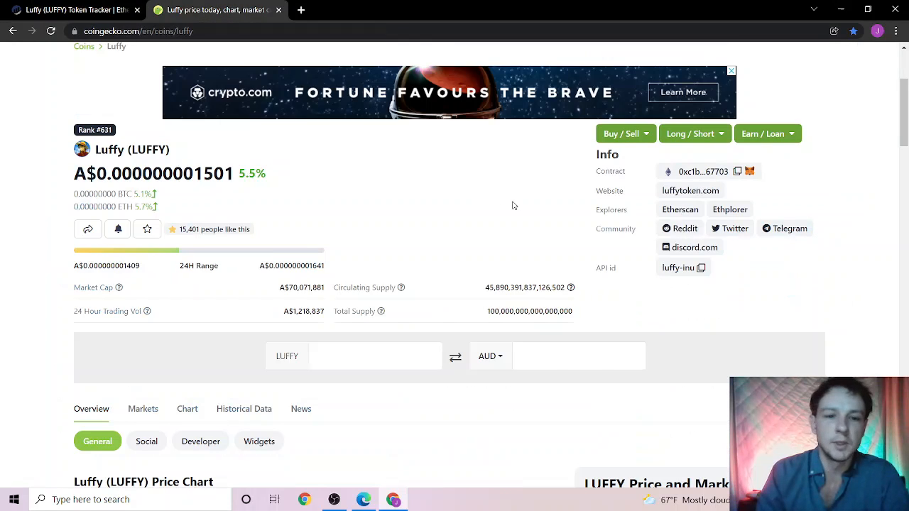